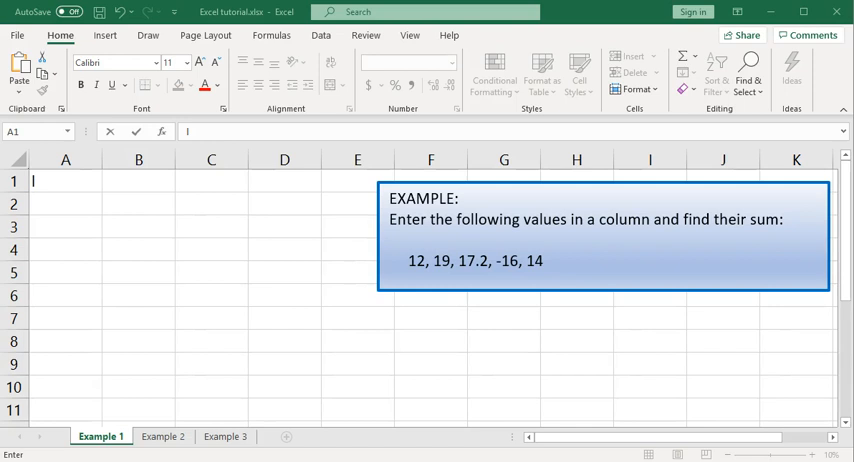
pyautogui.moveTo(454, 312)
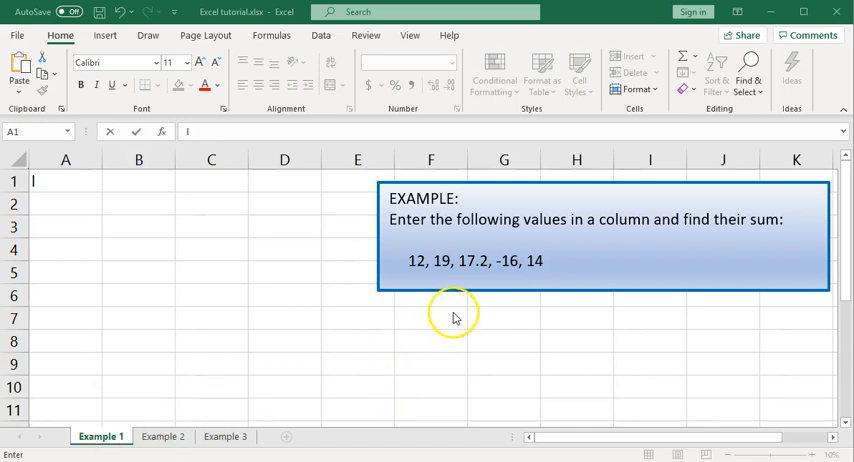
pyautogui.moveTo(428, 270)
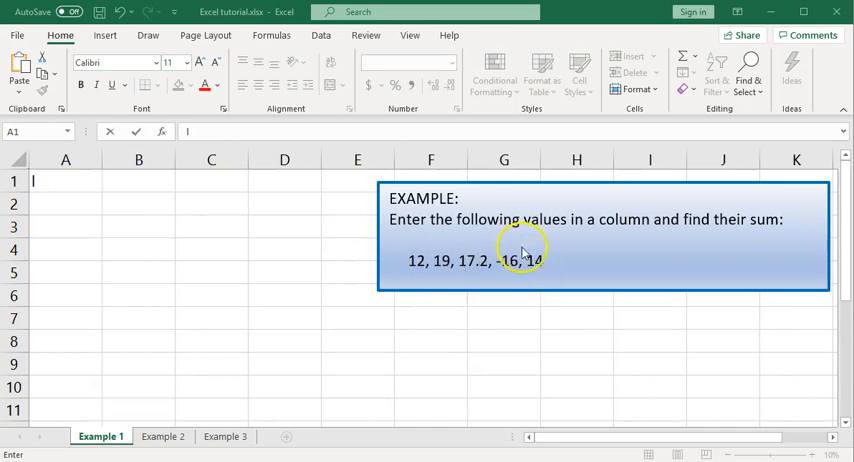
pyautogui.moveTo(68, 188)
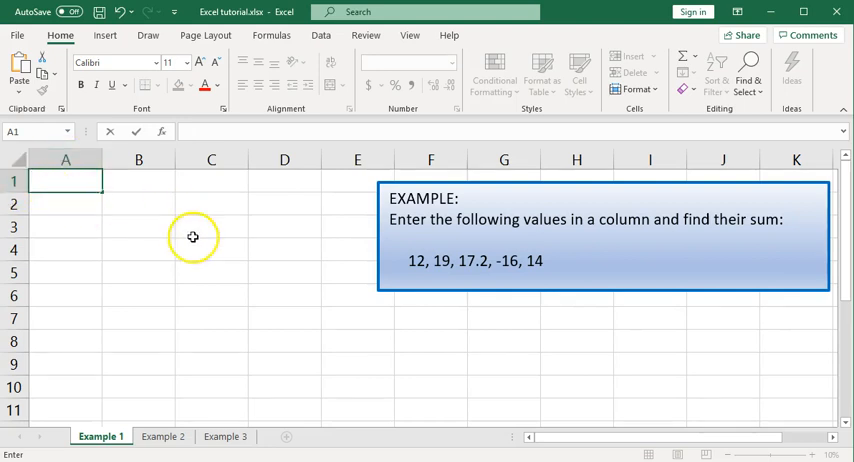
# Step: Enter 12, 19, 17.2, -16 and 14 into A1:A5 and begin a formula in A6
pyautogui.write('12')
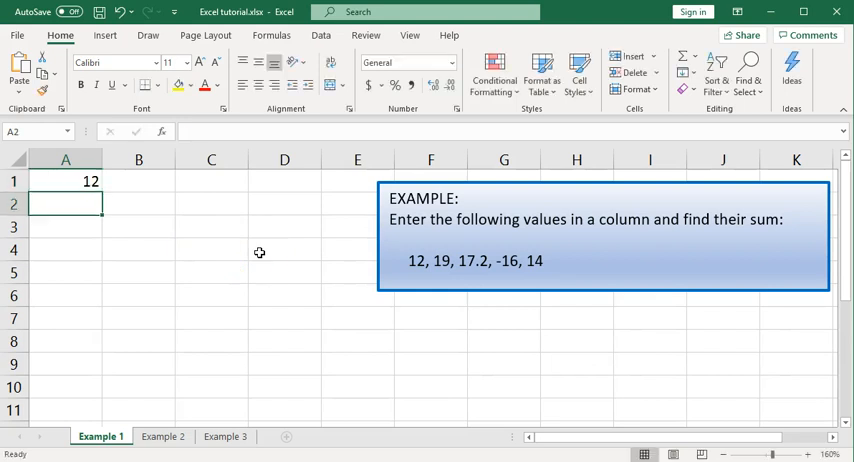
pyautogui.write('19')
pyautogui.click(64, 226)
pyautogui.write('17.2')
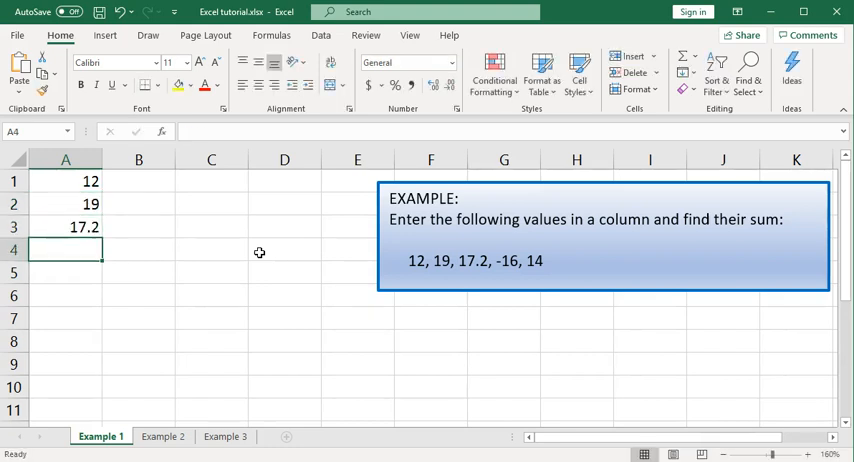
pyautogui.write('-16')
pyautogui.click(64, 272)
pyautogui.write('14')
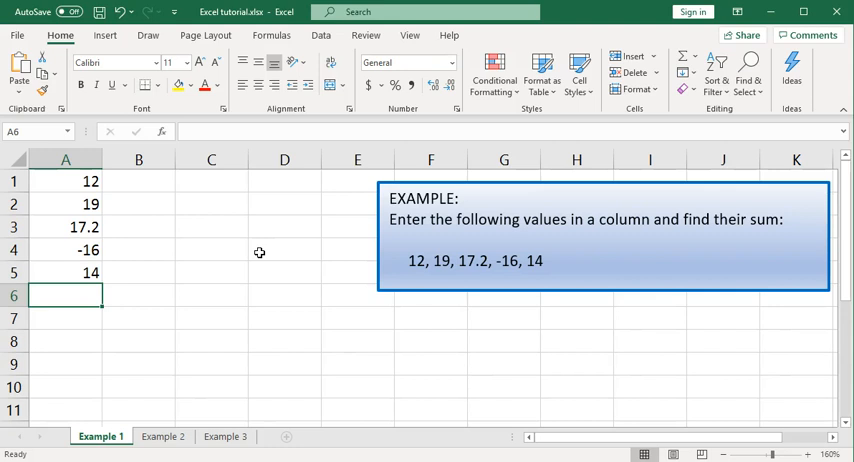
pyautogui.write('=')
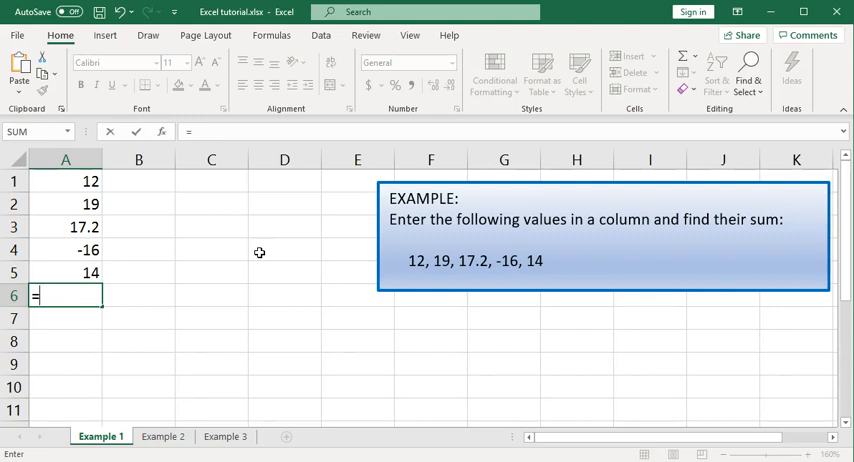
# Step: Complete =SUM(A1:A5) in A6 so it shows the total 46.2
pyautogui.write('s')
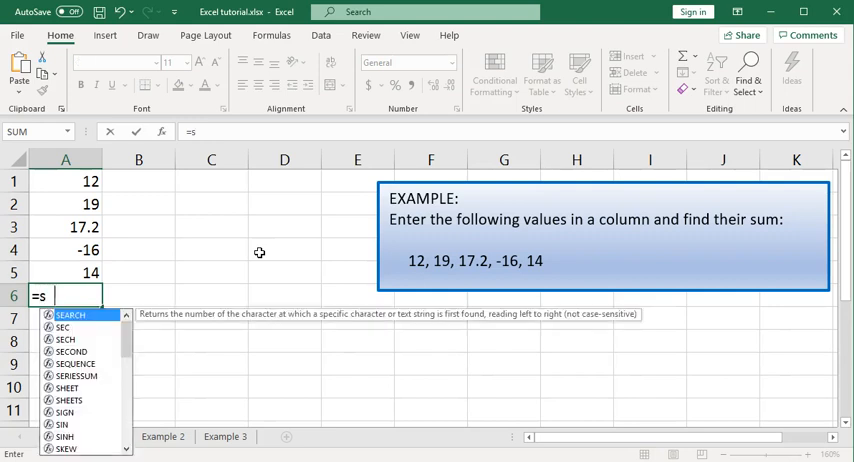
pyautogui.write('um(')
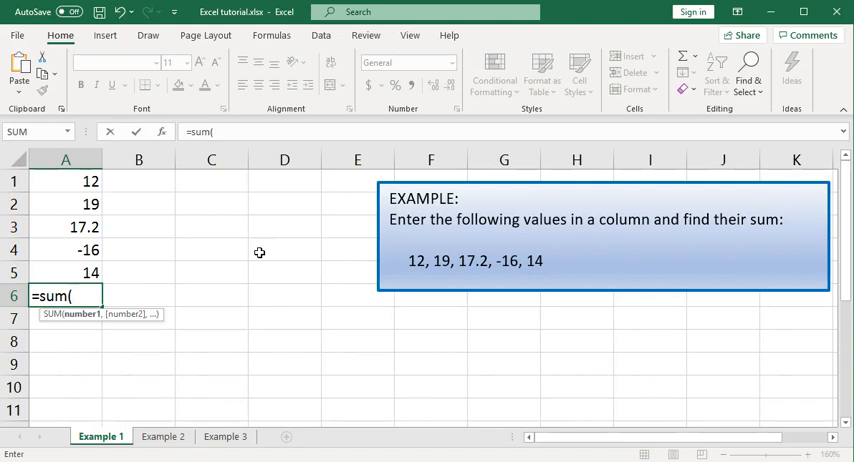
pyautogui.moveTo(112, 220)
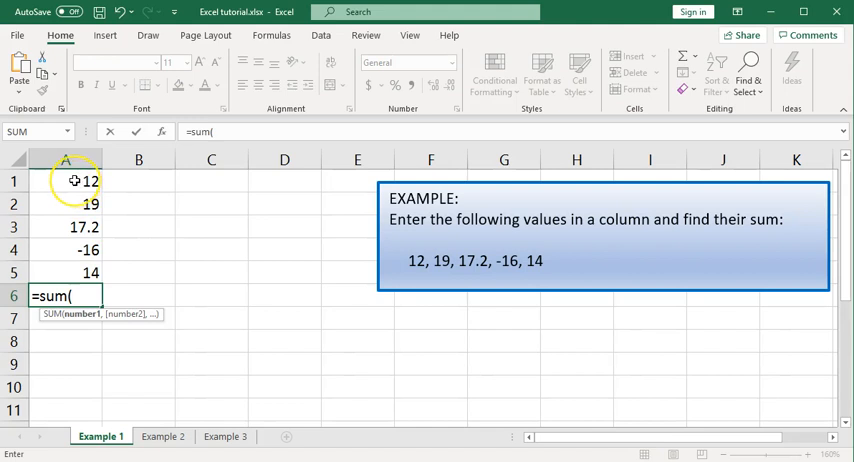
pyautogui.moveTo(64, 180); pyautogui.dragTo(64, 204)
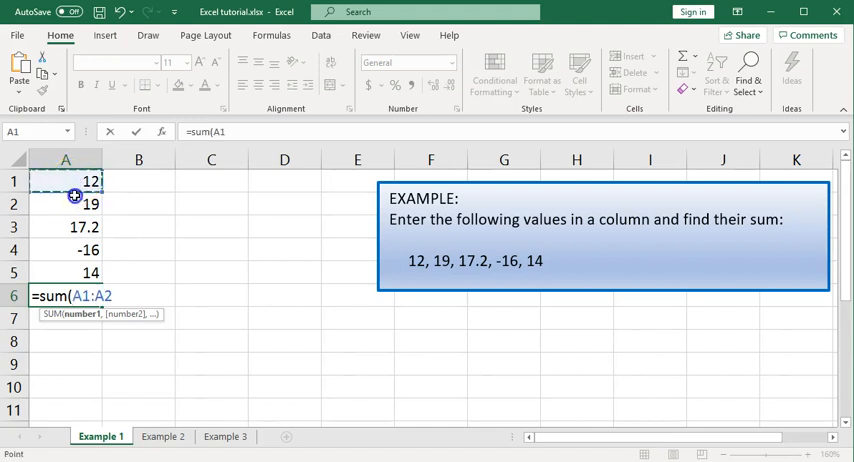
pyautogui.moveTo(64, 180); pyautogui.dragTo(64, 272)
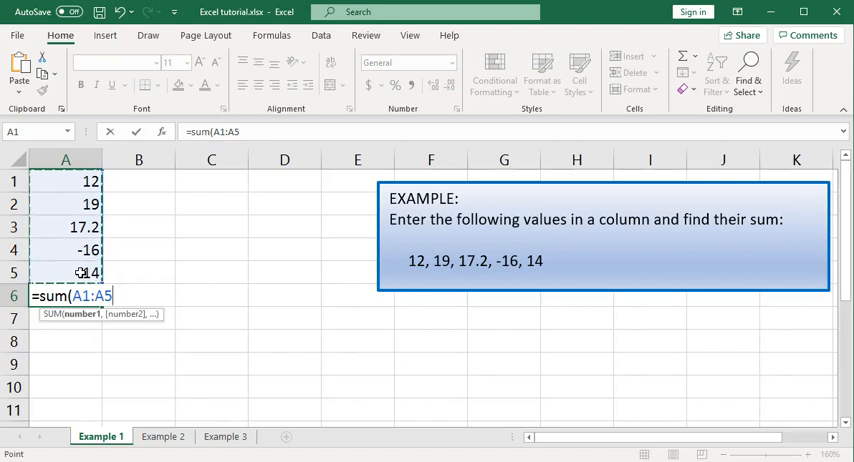
pyautogui.write(')')
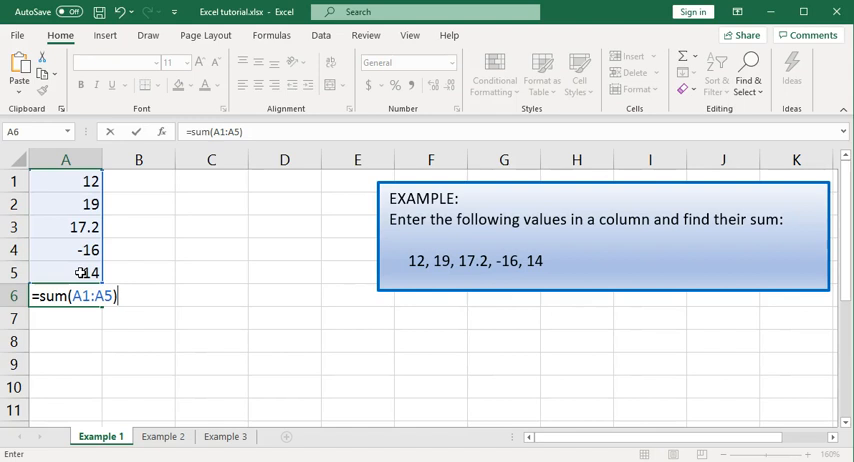
pyautogui.press('Return')
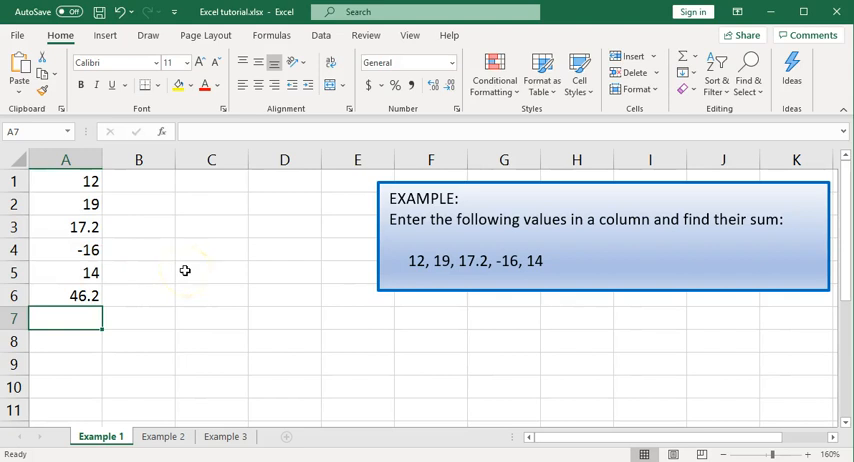